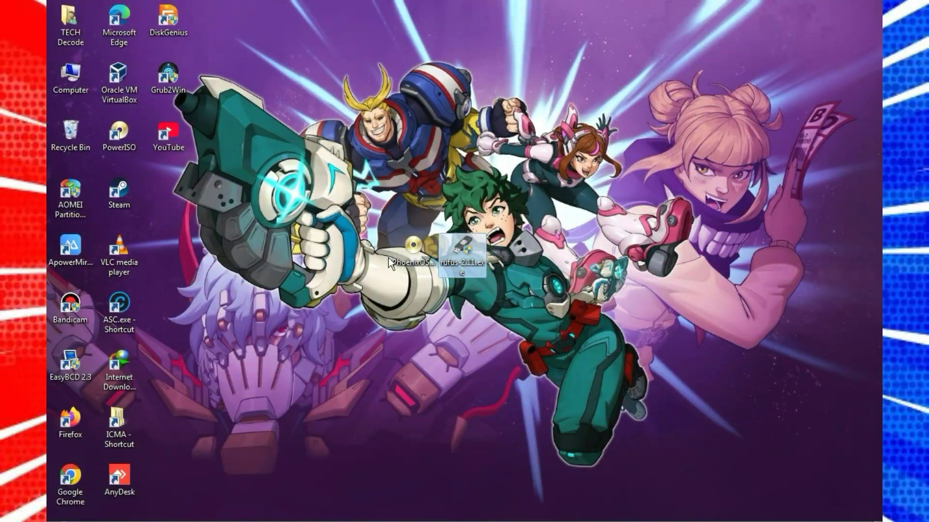
mouse_move(468, 248)
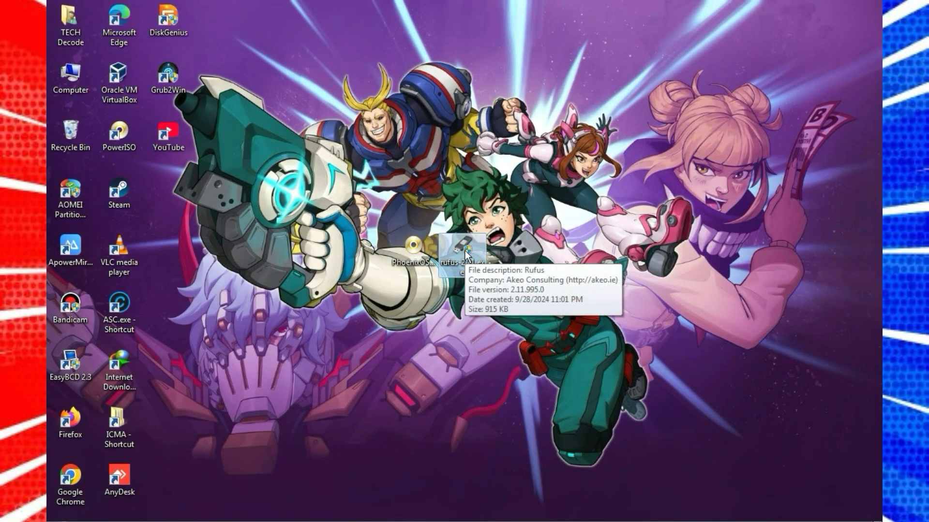
Launch Rufus from the desktop and grant it permission in the UAC prompt
double_click(466, 248)
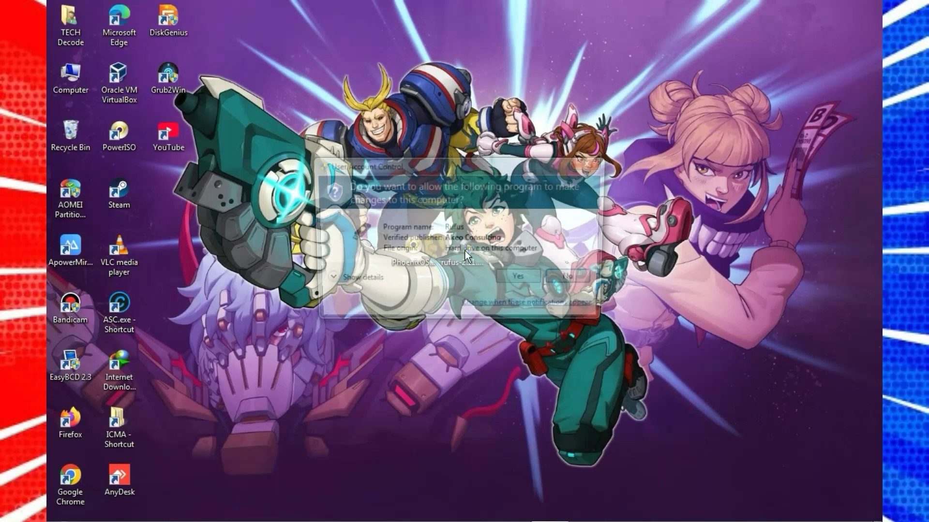
left_click(517, 276)
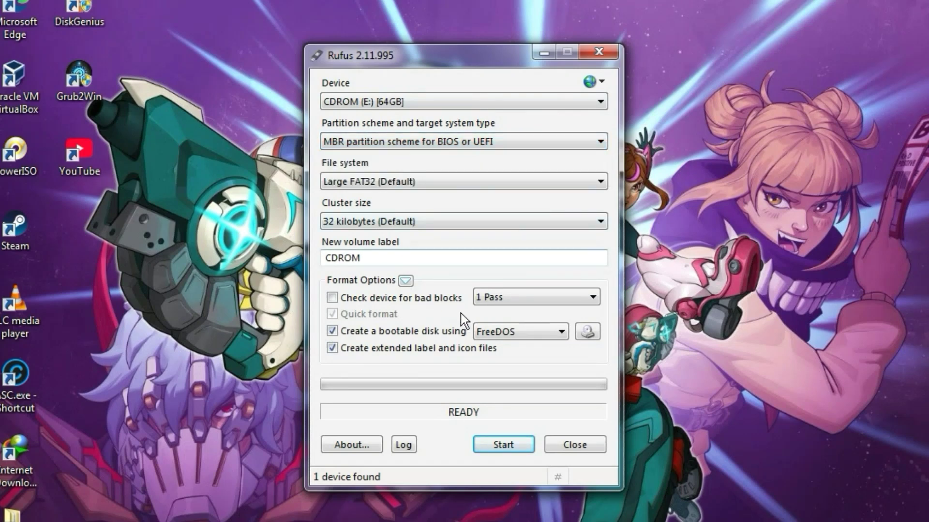
mouse_move(587, 331)
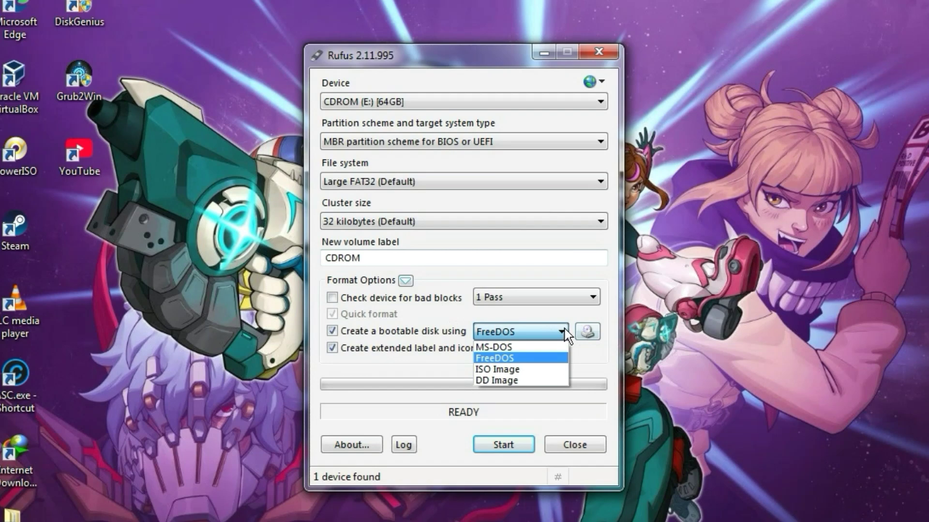
Write PhoenixOS-v1.1.3-32bit-Deodexed-SE.iso as an ISO Image to the 64GB drive, accepting data erasure
left_click(496, 369)
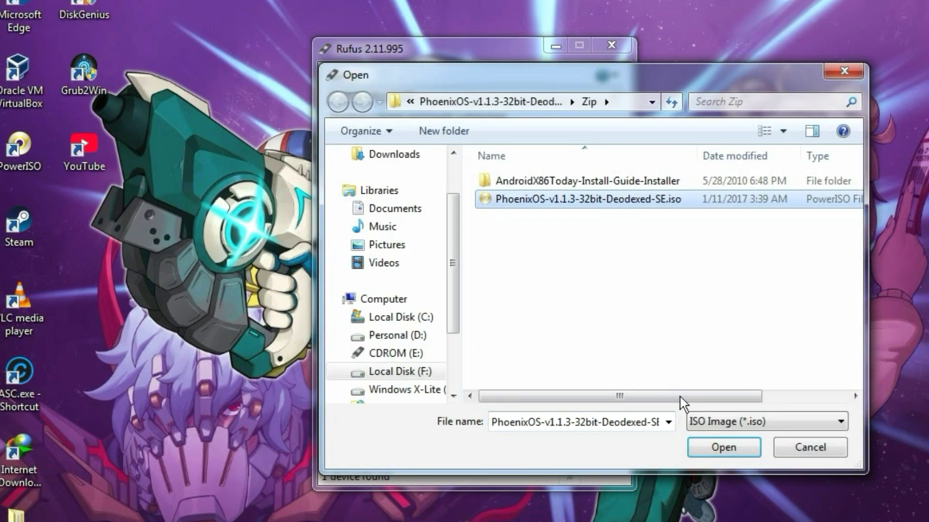
left_click(723, 447)
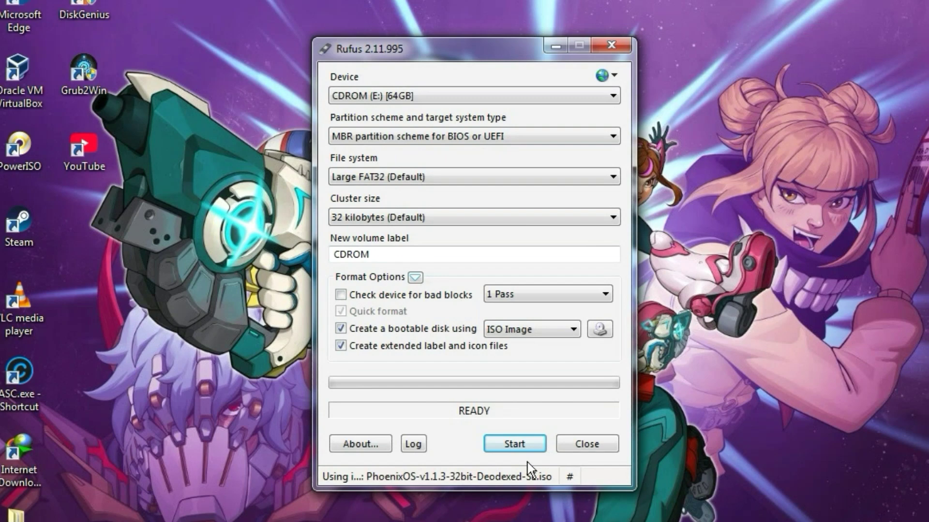
left_click(514, 444)
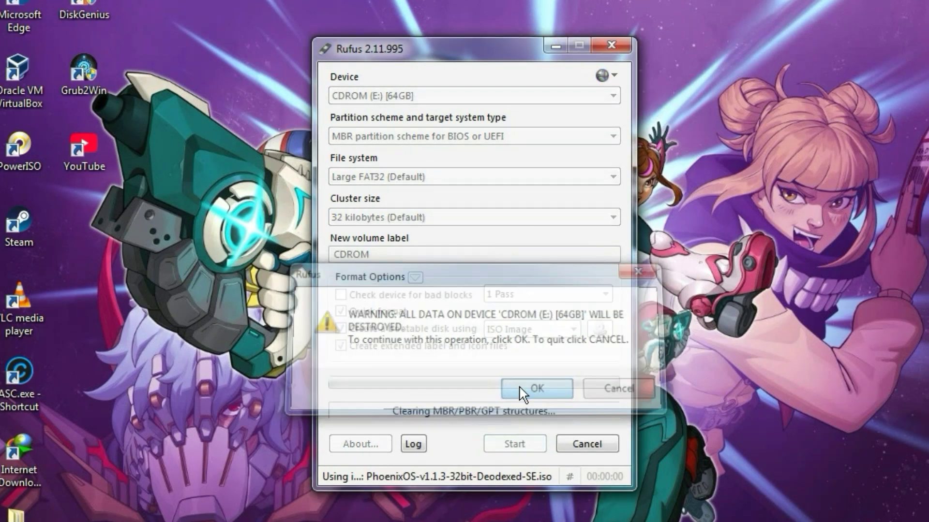
left_click(535, 388)
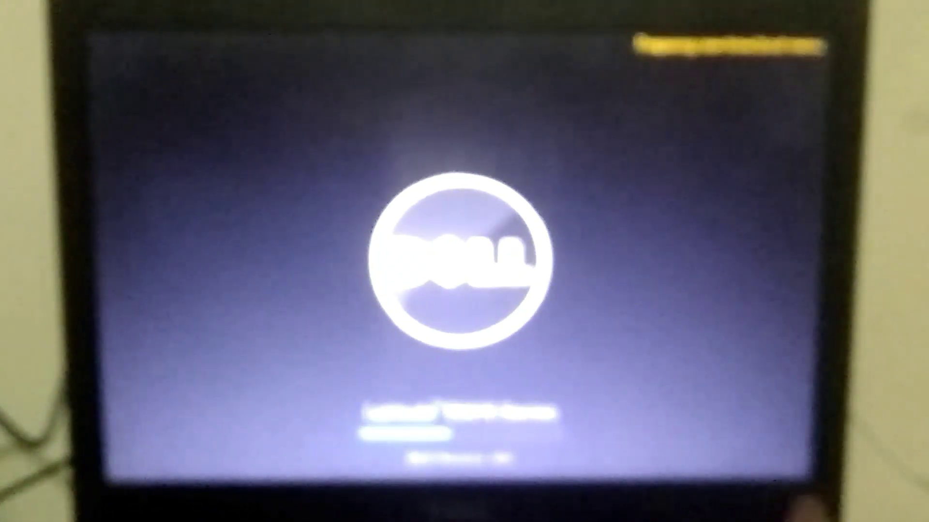
Use the F12 one-time boot list to boot the Dell laptop from the USB Storage Device
key("f12")
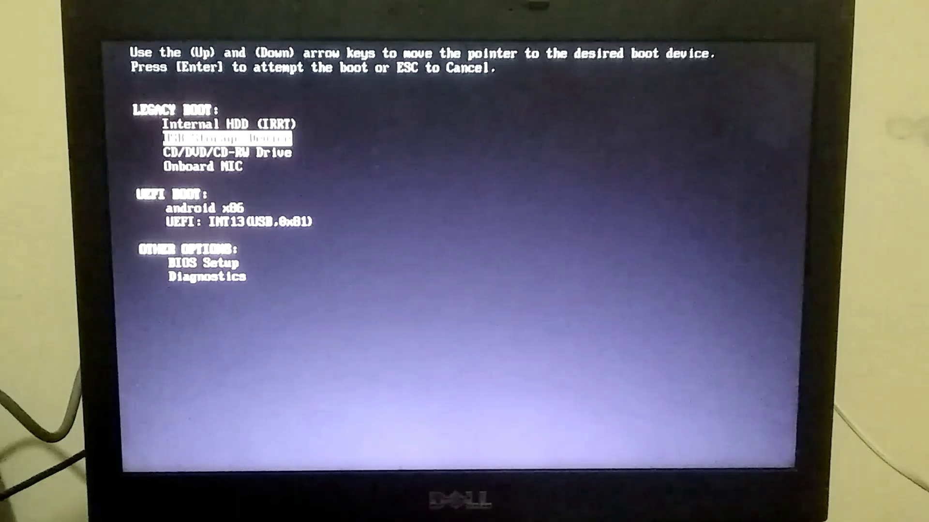
key("enter")
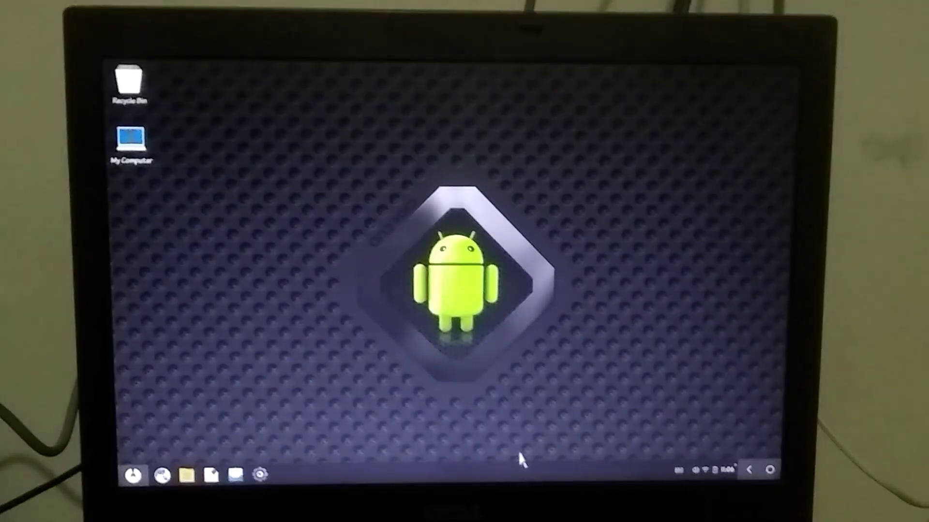
Start one of the Phoenix OS built-in apps from the taskbar
left_click(132, 474)
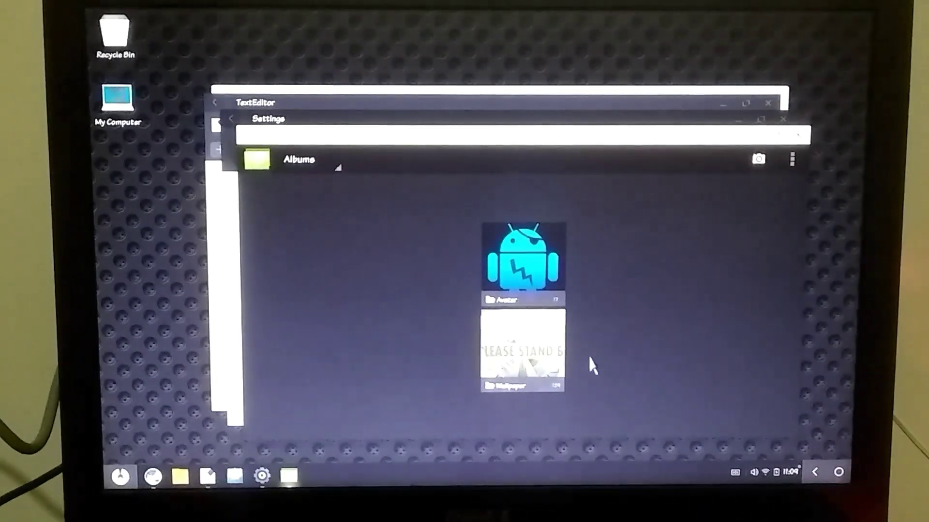
mouse_move(574, 257)
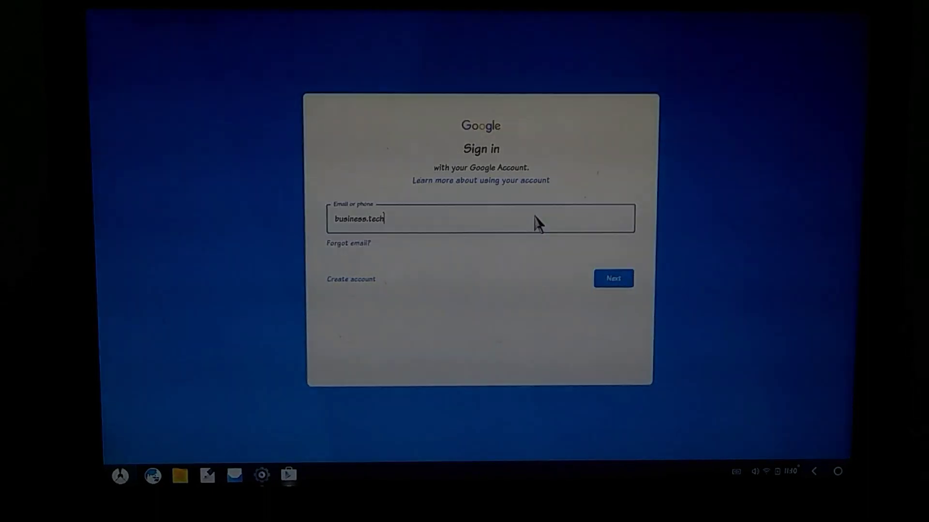
Launch Chrome from the Phoenix OS app drawer, loading the Free Fire Advance page
left_click(120, 476)
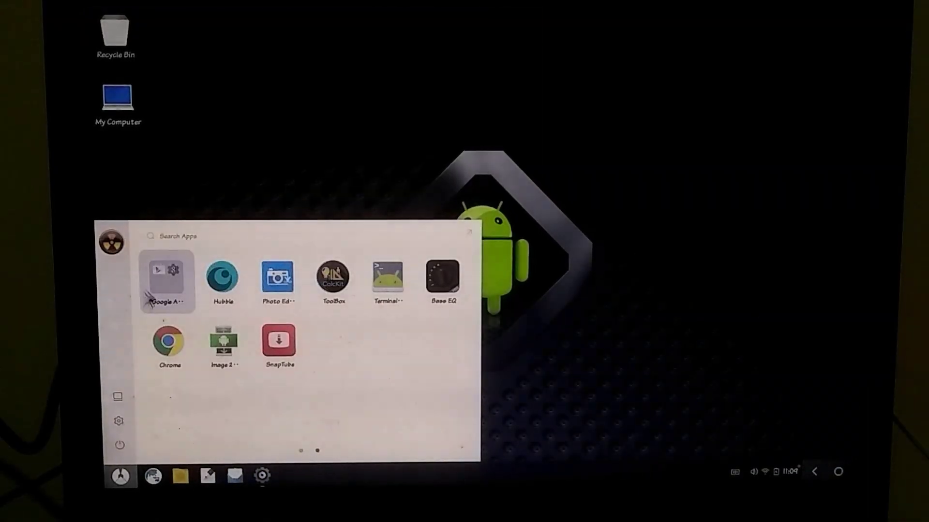
left_click(169, 340)
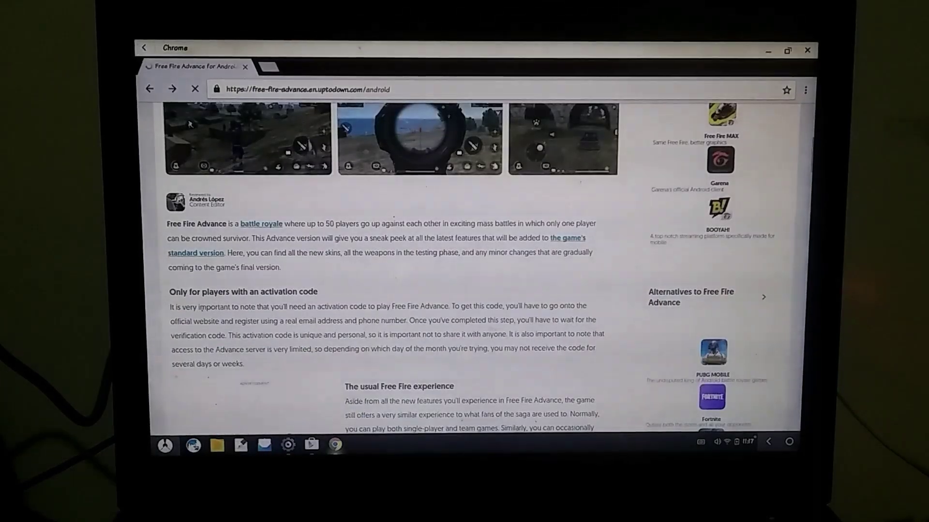
Scroll down the Uptodown Free Fire Advance article in Chrome
scroll("down", 3)
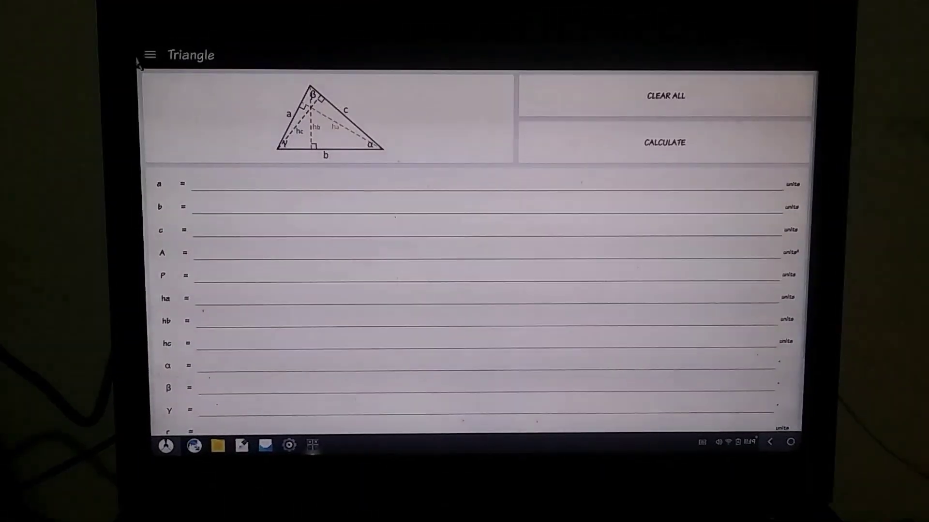
Close the Triangle calculator and reopen the Phoenix OS app drawer
left_click(150, 54)
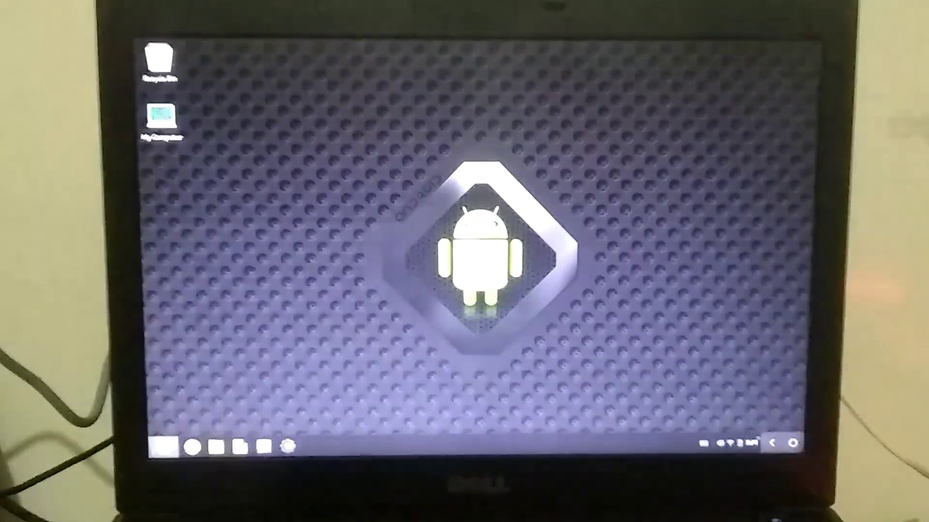
left_click(165, 445)
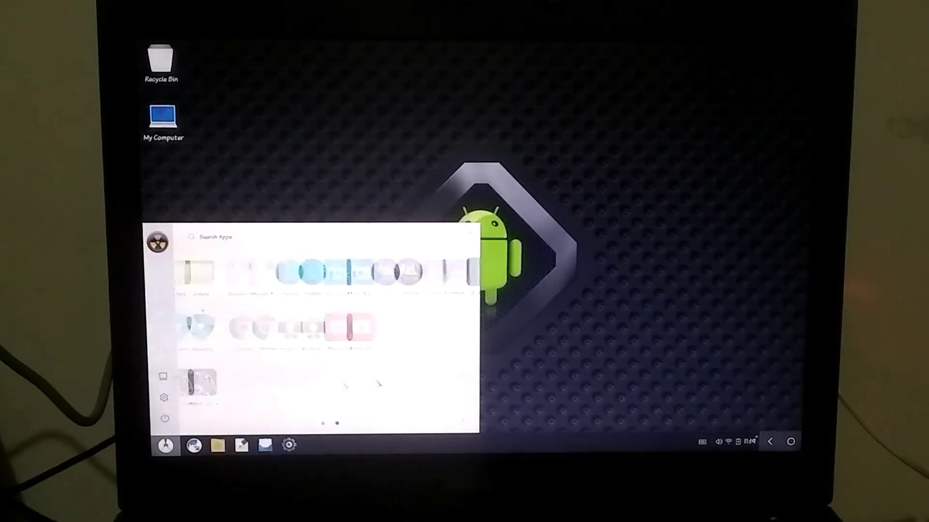